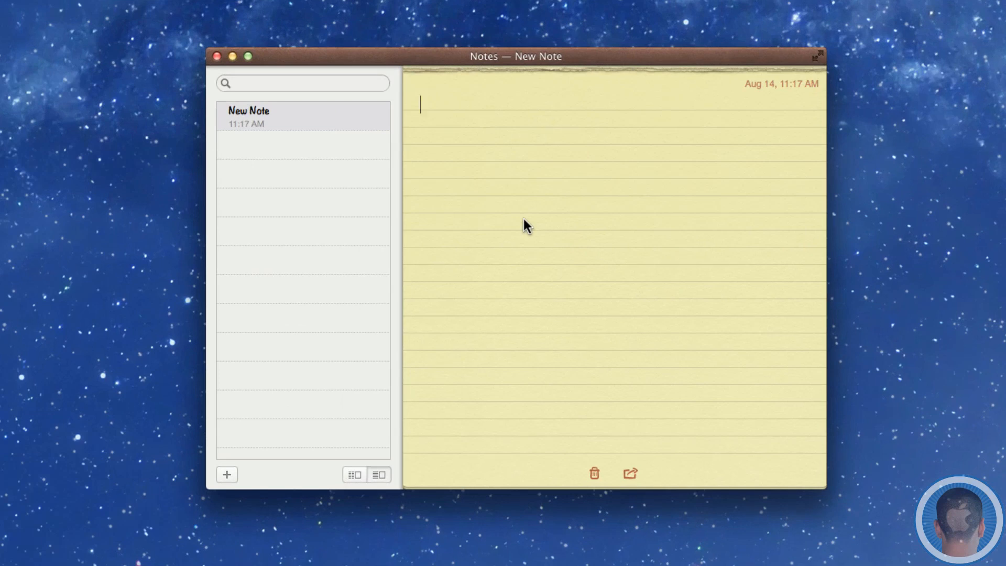
Write 'Testing testing 123' into the empty note
{"action": "type", "text": "Tes"}
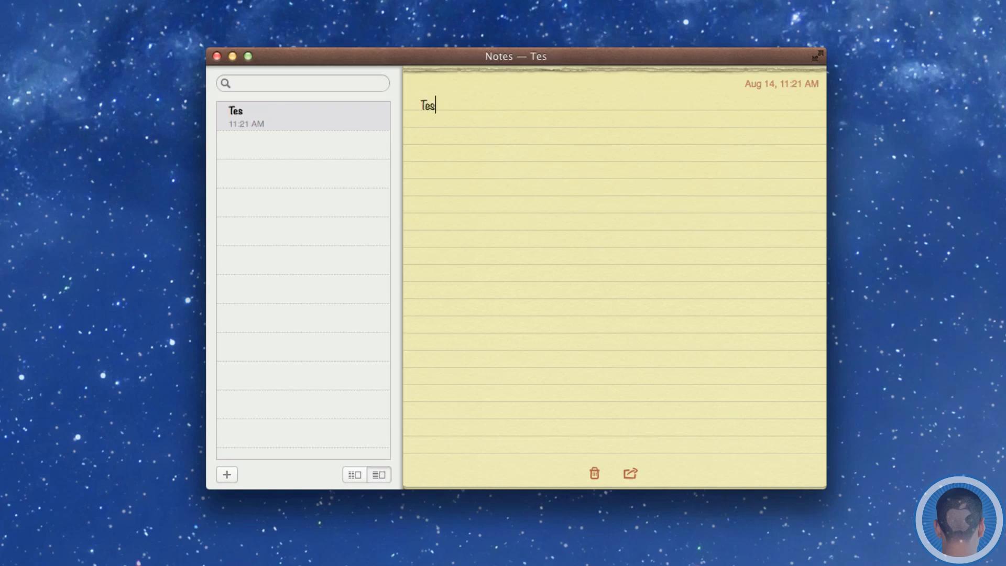
{"action": "type", "text": "ting testing 123"}
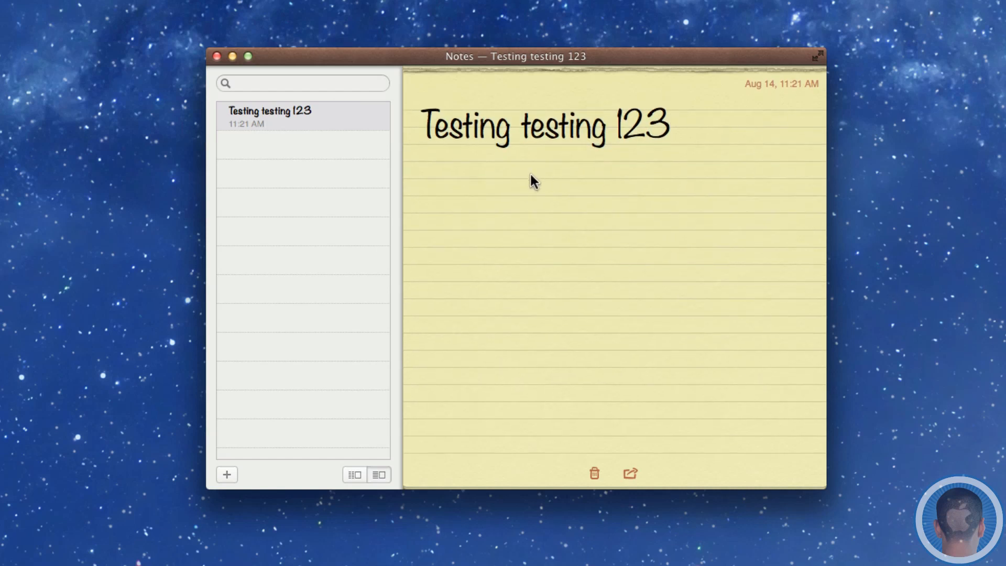
{"action": "mouse_move", "coordinate": [409, 381]}
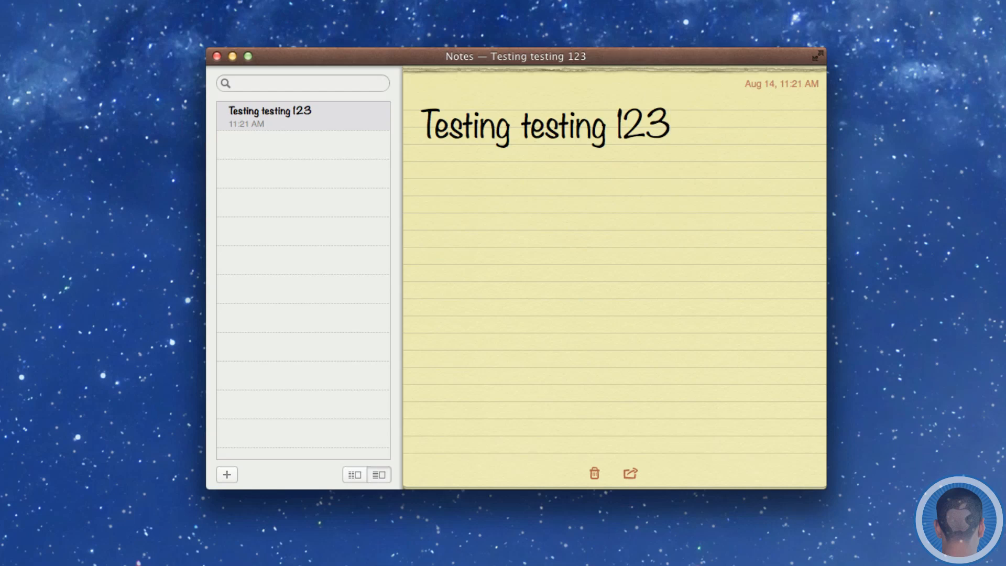
{"action": "left_click", "coordinate": [174, 9]}
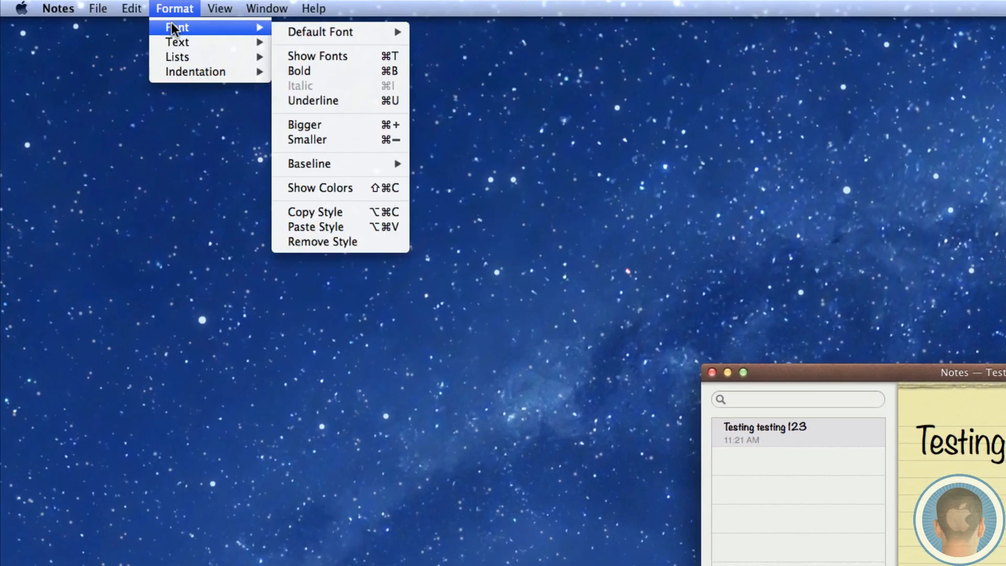
{"action": "mouse_move", "coordinate": [295, 34]}
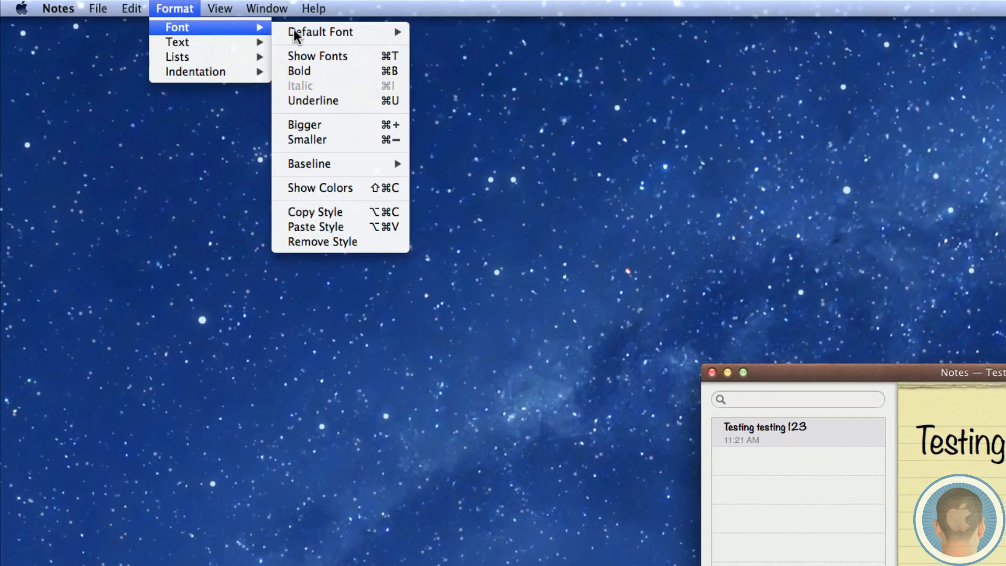
{"action": "mouse_move", "coordinate": [320, 31]}
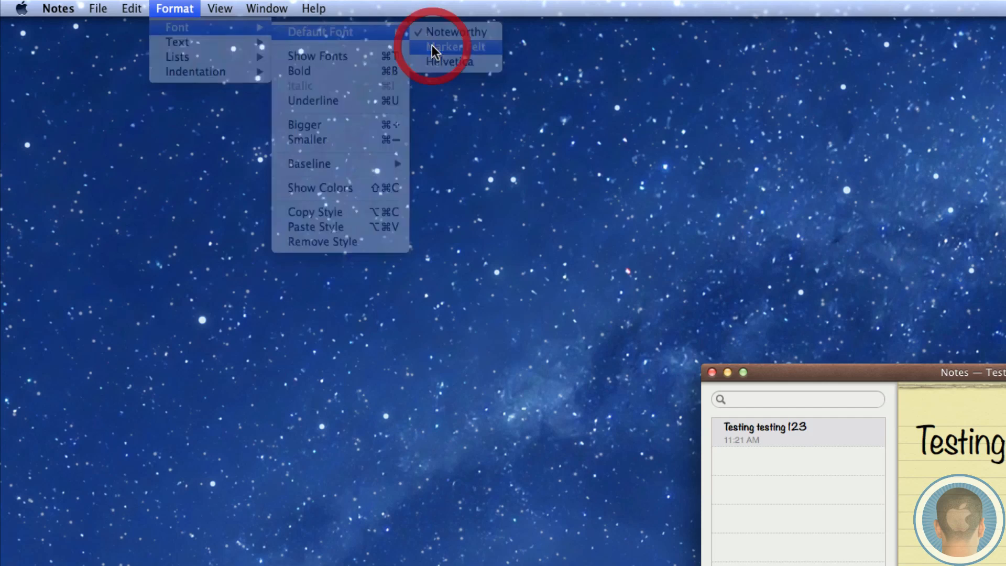
{"action": "left_click", "coordinate": [454, 46]}
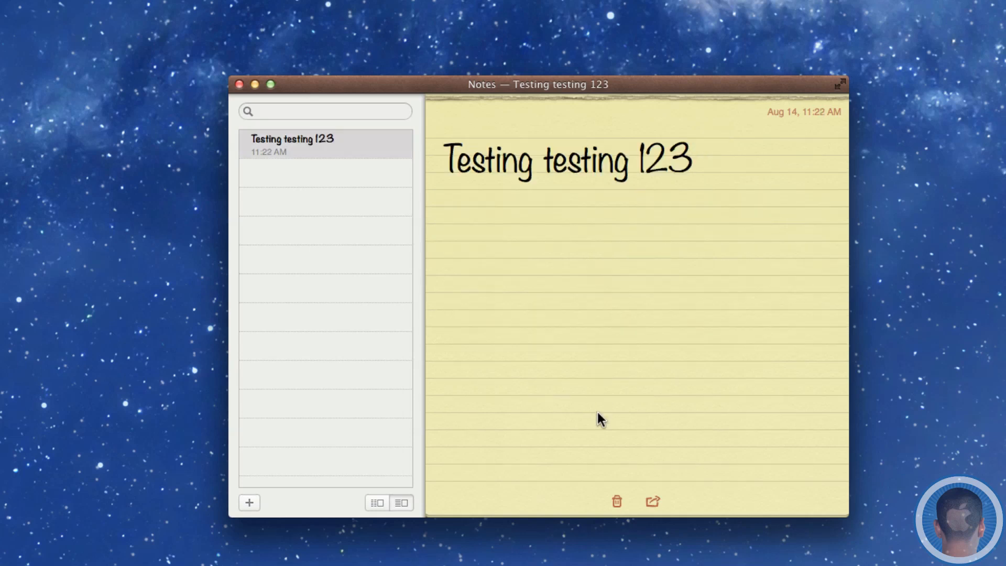
{"action": "left_click", "coordinate": [306, 15]}
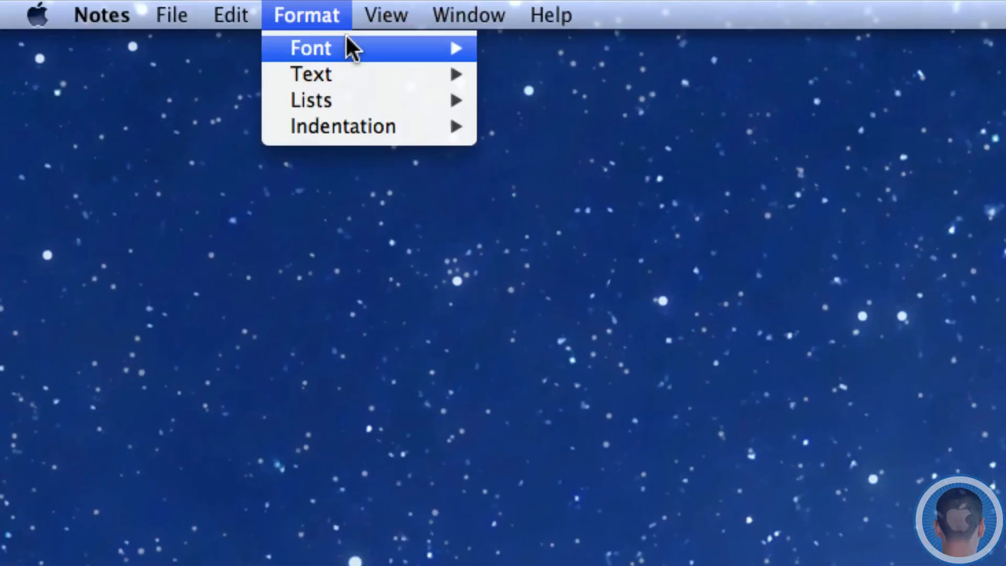
{"action": "left_click", "coordinate": [310, 47]}
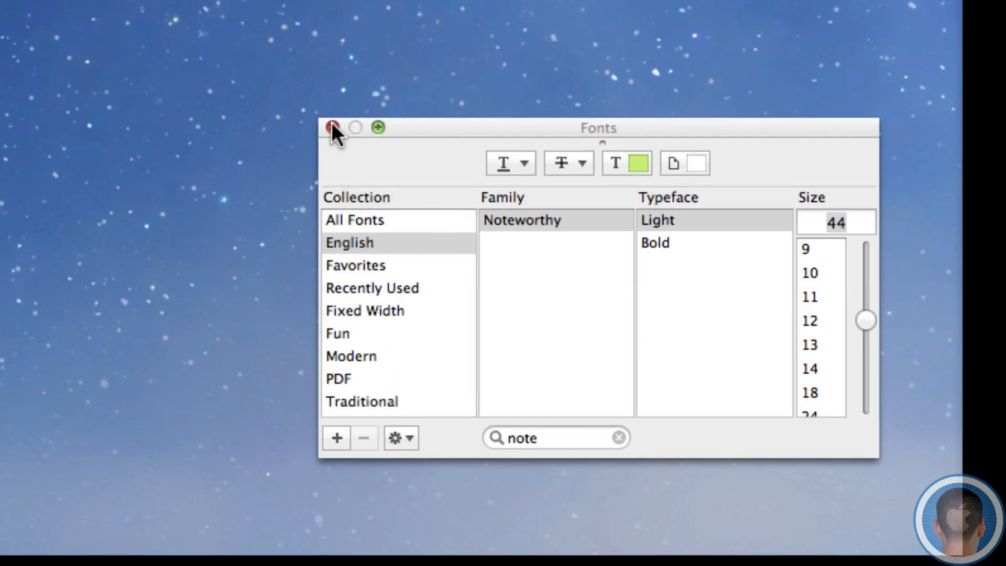
{"action": "left_click", "coordinate": [332, 127]}
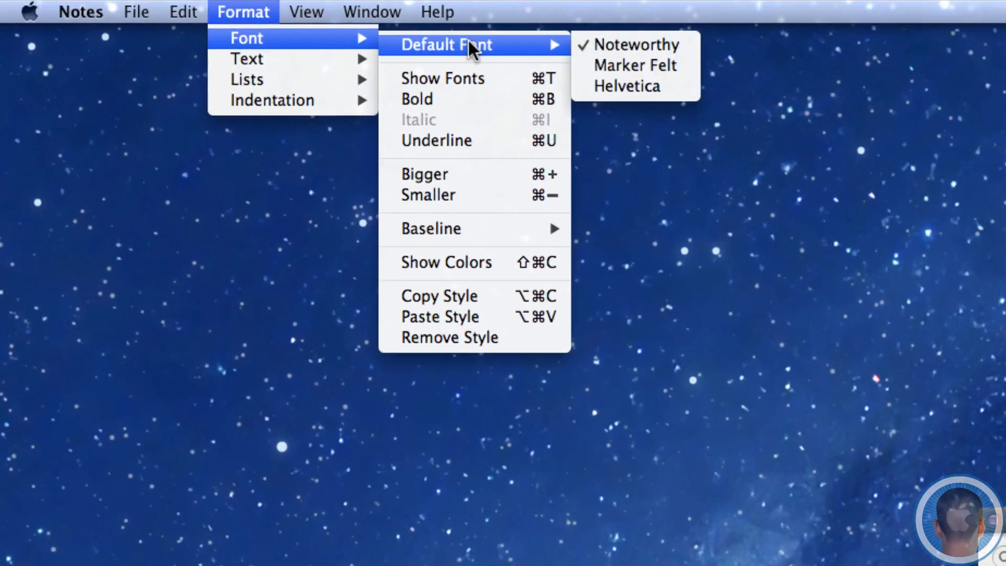
{"action": "mouse_move", "coordinate": [471, 78]}
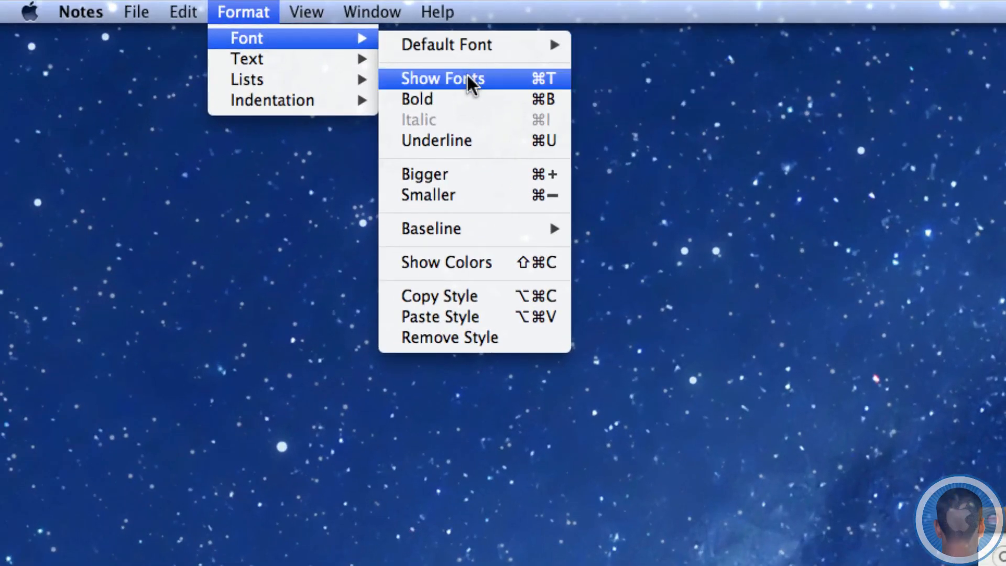
{"action": "mouse_move", "coordinate": [446, 44]}
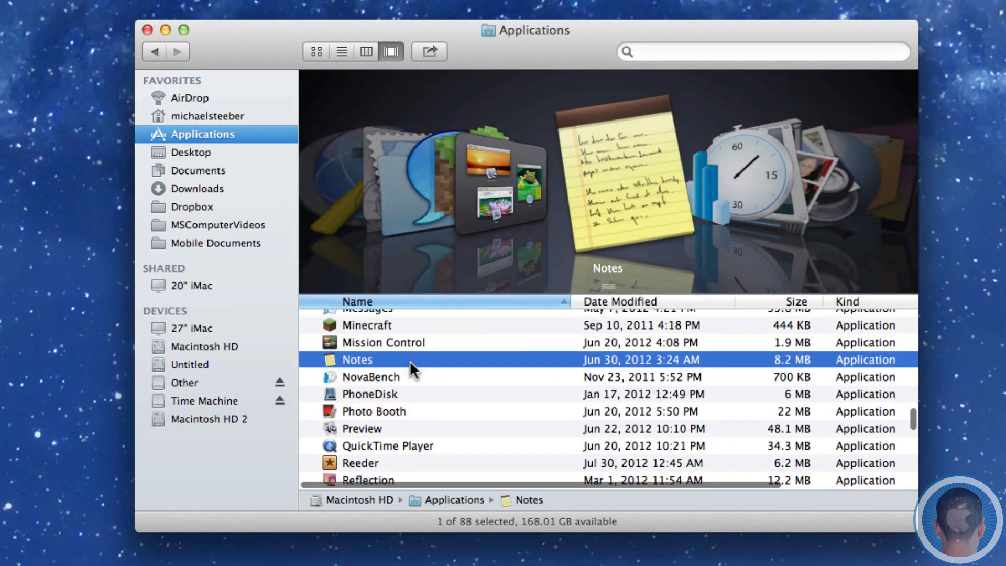
Show the Notes package contents and navigate Contents > Resources > en.lproj to DefaultFonts.plist
{"action": "right_click", "coordinate": [356, 360]}
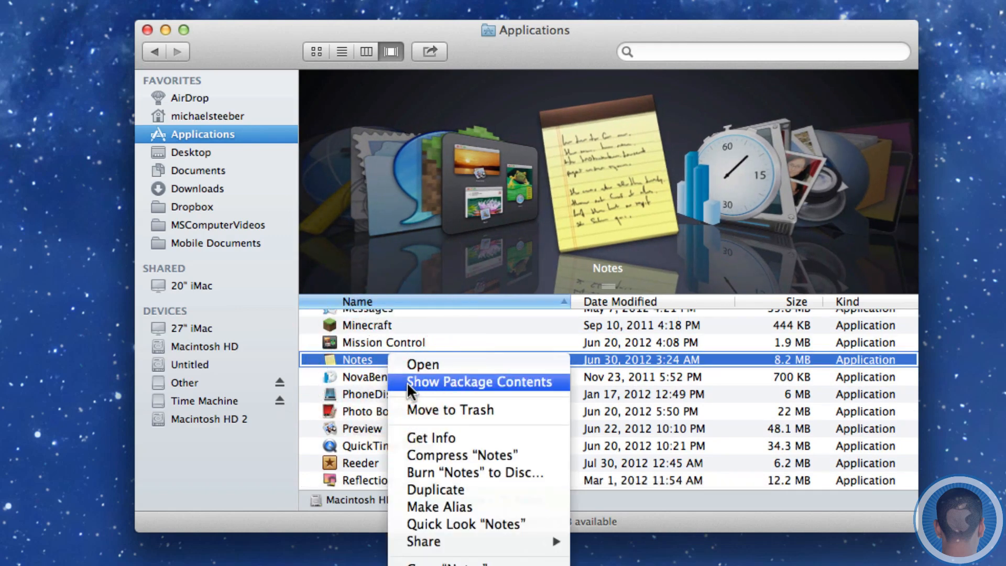
{"action": "left_click", "coordinate": [480, 381]}
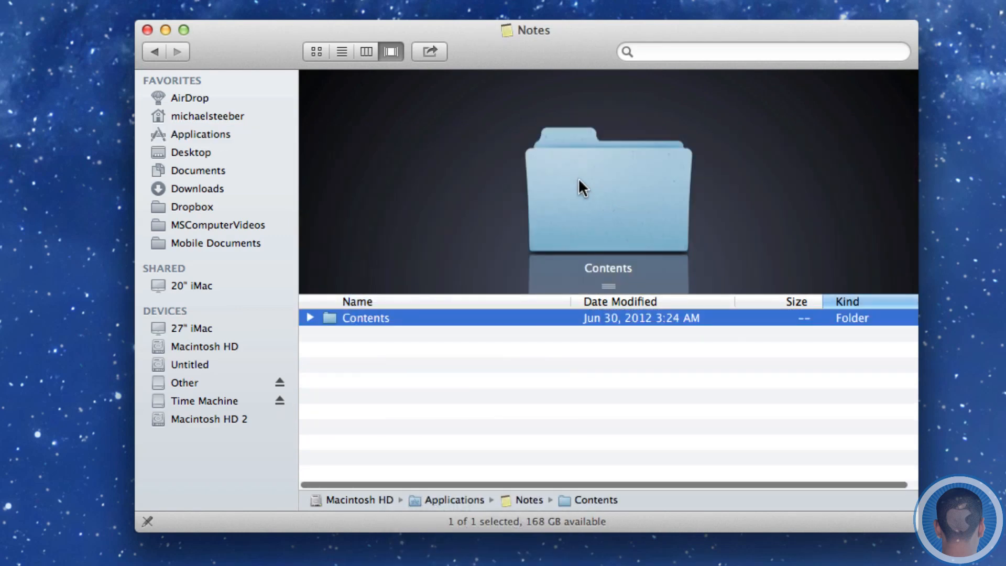
{"action": "double_click", "coordinate": [366, 317]}
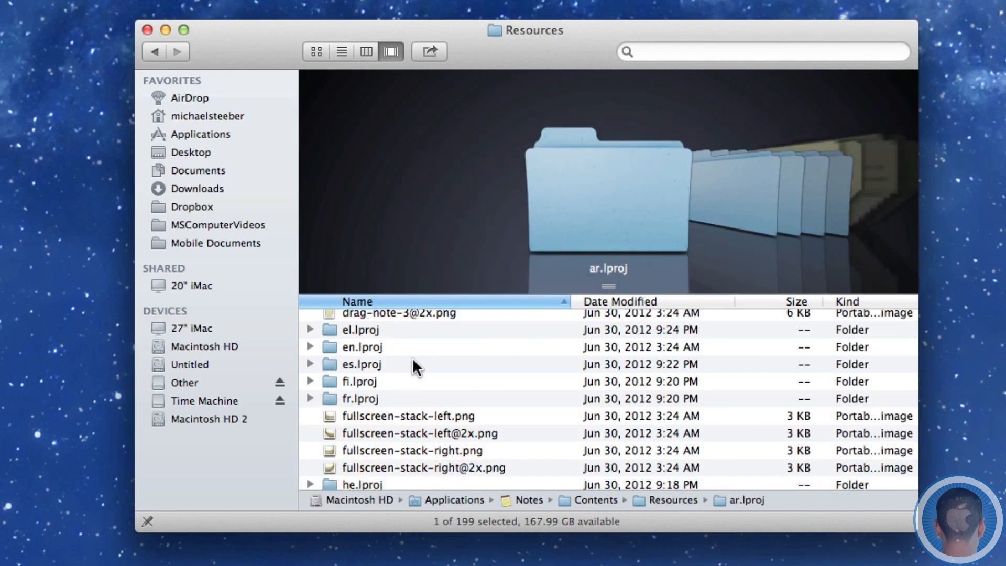
{"action": "left_click", "coordinate": [361, 347]}
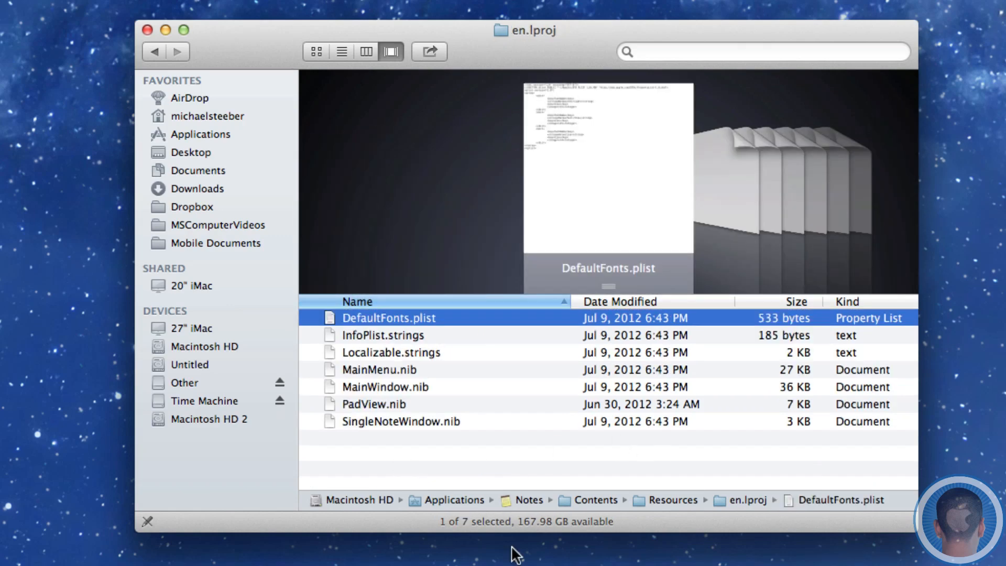
{"action": "mouse_move", "coordinate": [374, 352]}
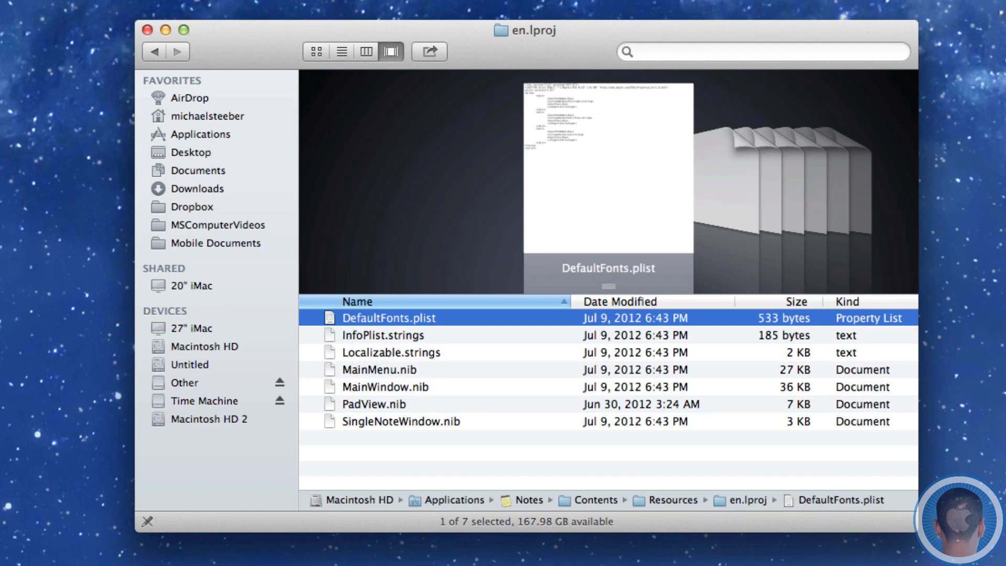
{"action": "mouse_move", "coordinate": [392, 333]}
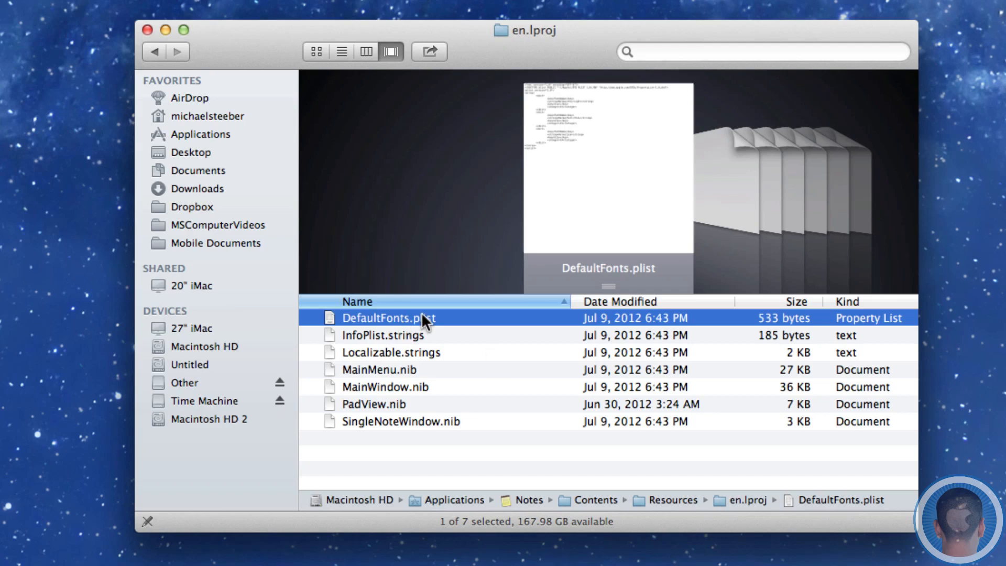
{"action": "mouse_move", "coordinate": [423, 324]}
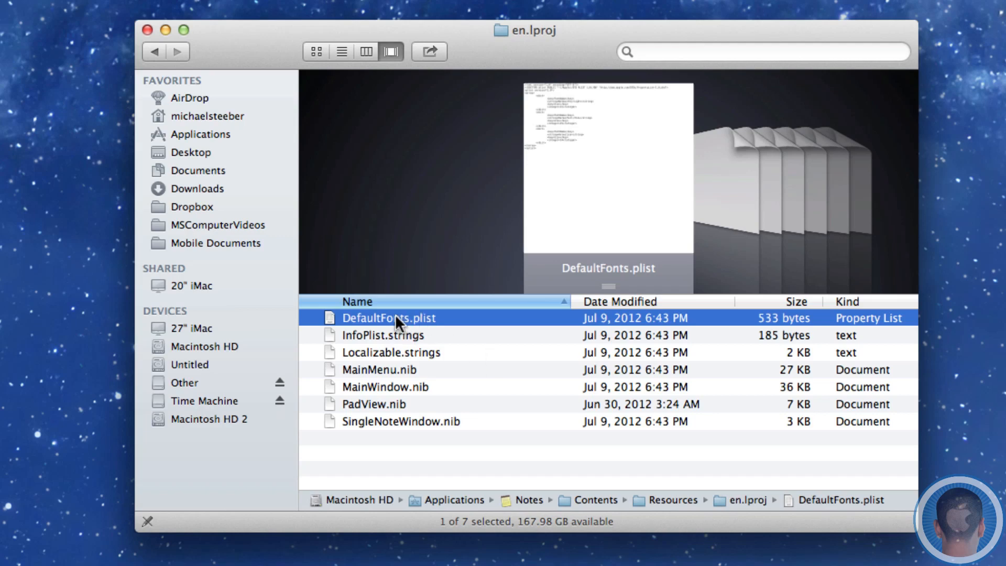
Open DefaultFonts.plist with TextEdit via Open With > Other
{"action": "right_click", "coordinate": [387, 318]}
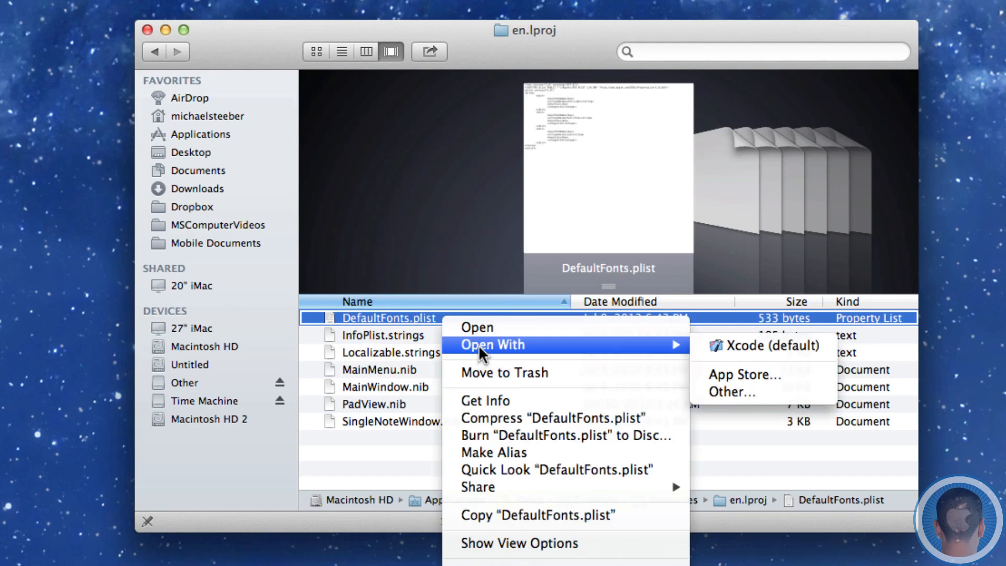
{"action": "left_click", "coordinate": [731, 392]}
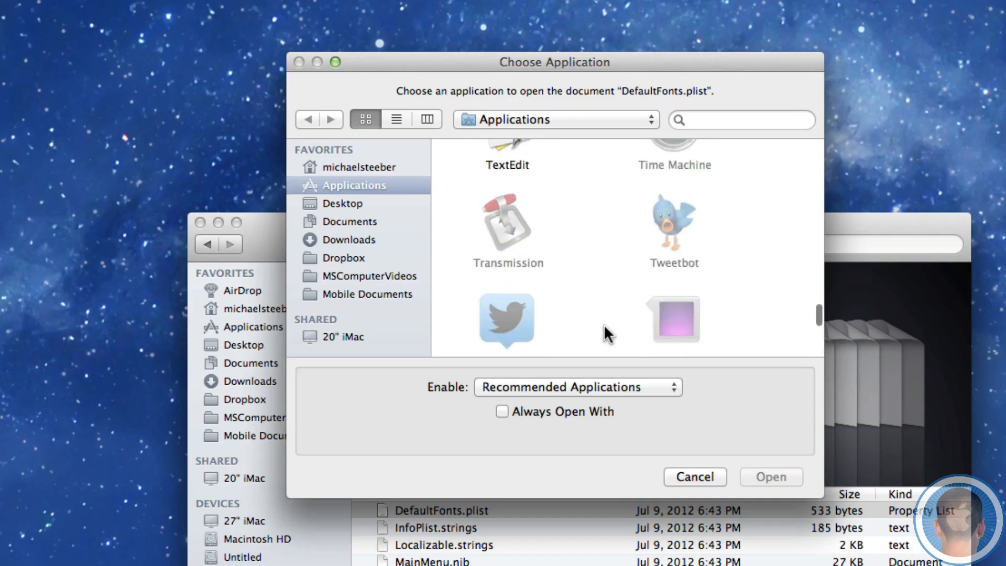
{"action": "left_click", "coordinate": [693, 477]}
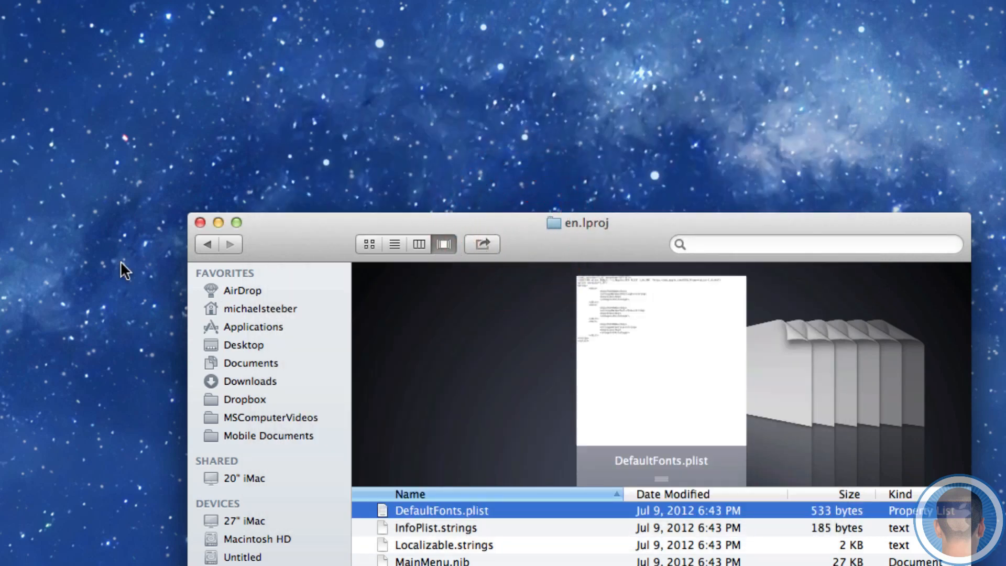
{"action": "double_click", "coordinate": [441, 510]}
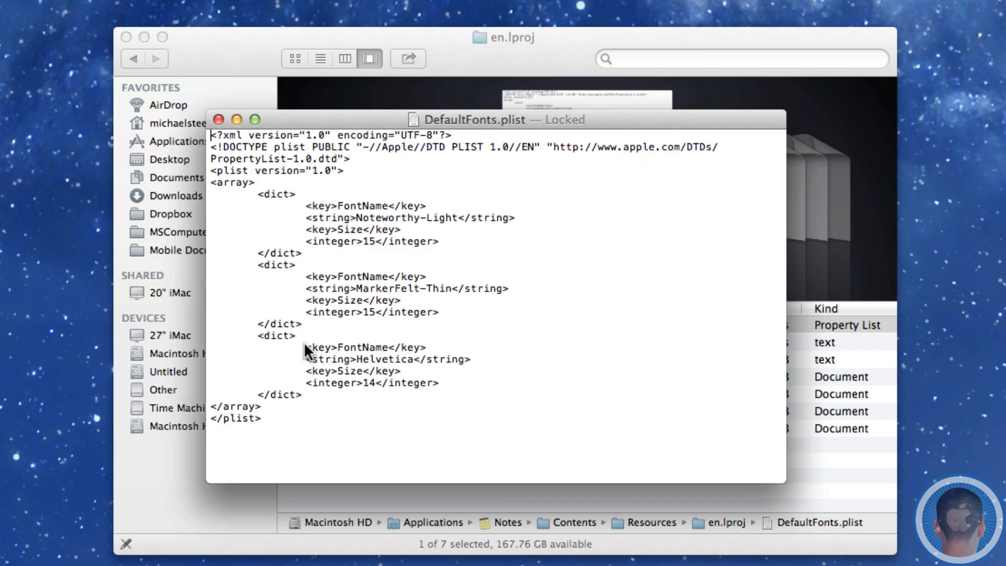
Set DefaultFonts.plist and the en.lproj folder to Read & Write in Get Info
{"action": "right_click", "coordinate": [333, 324]}
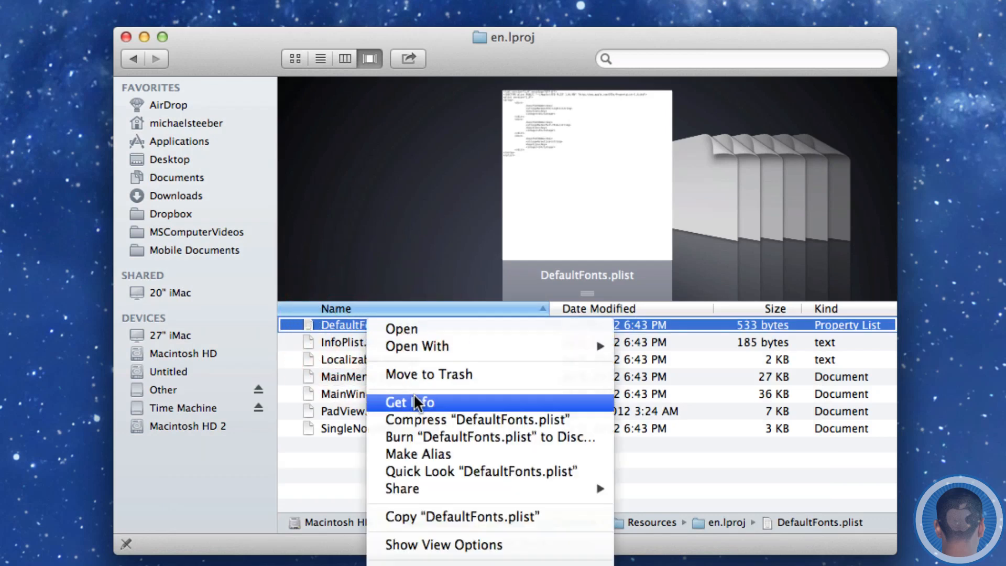
{"action": "mouse_move", "coordinate": [465, 419]}
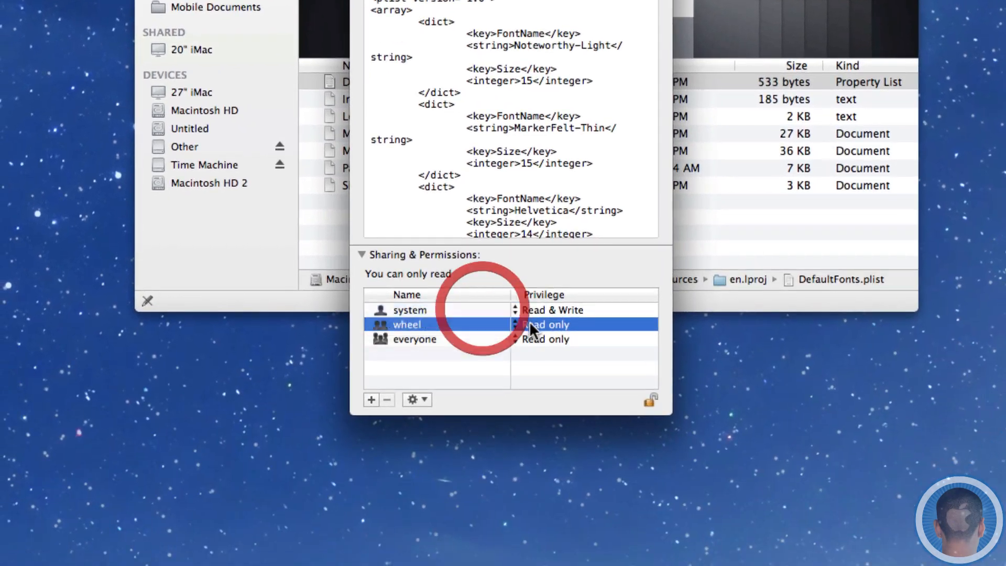
{"action": "left_click", "coordinate": [545, 323]}
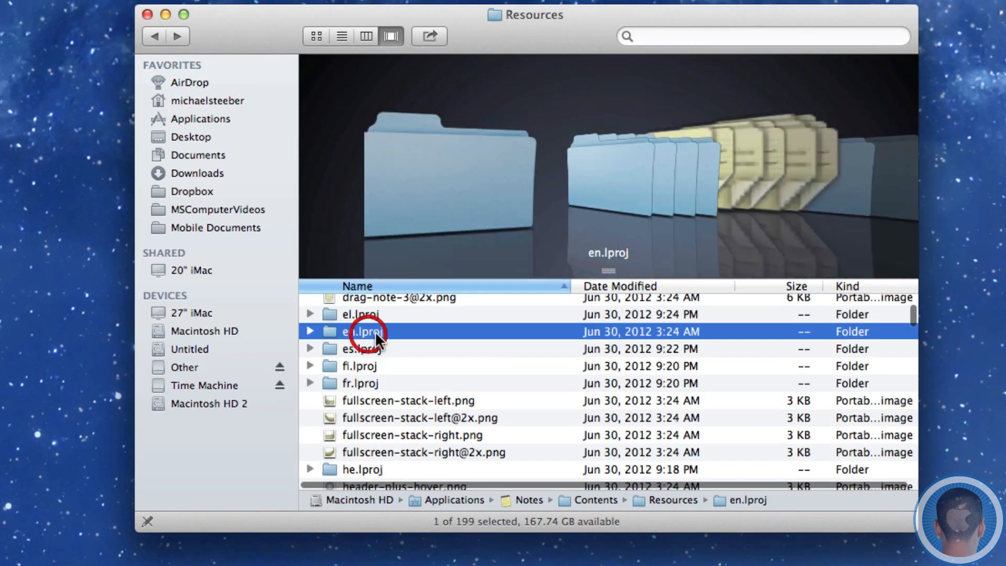
{"action": "right_click", "coordinate": [364, 331]}
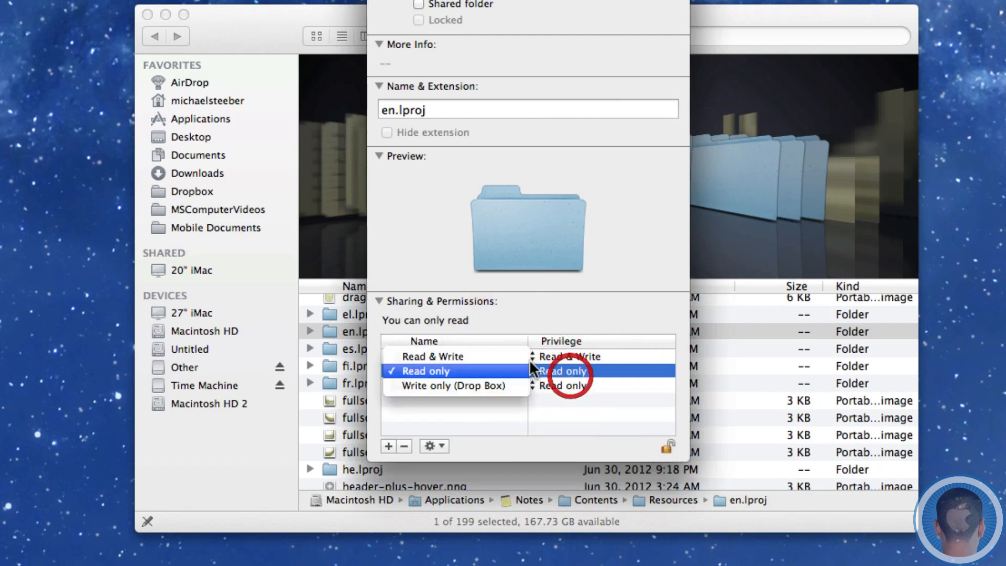
{"action": "left_click", "coordinate": [569, 356]}
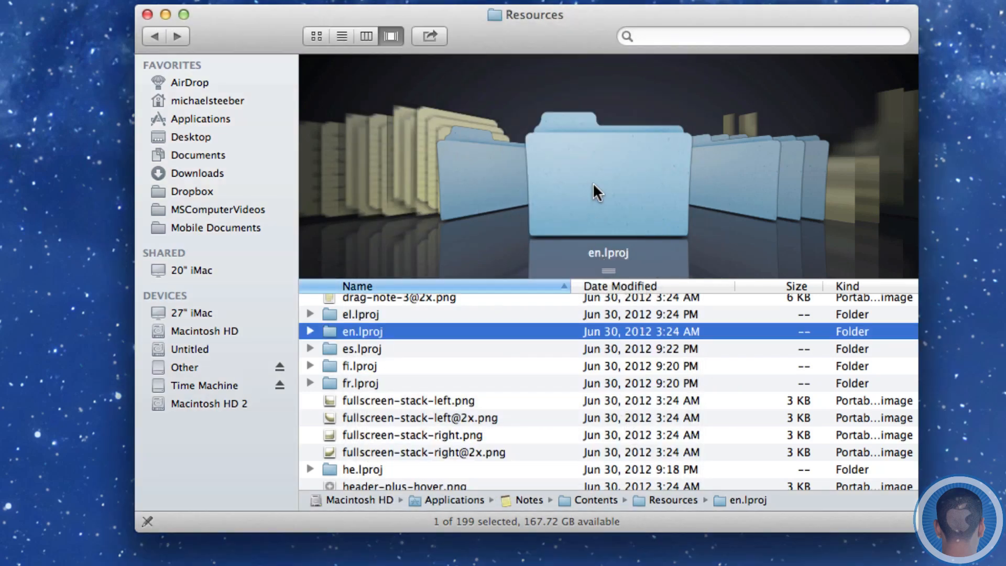
Open DefaultFonts.plist and paste a copy of the Helvetica entry after the last </dict>
{"action": "right_click", "coordinate": [375, 302]}
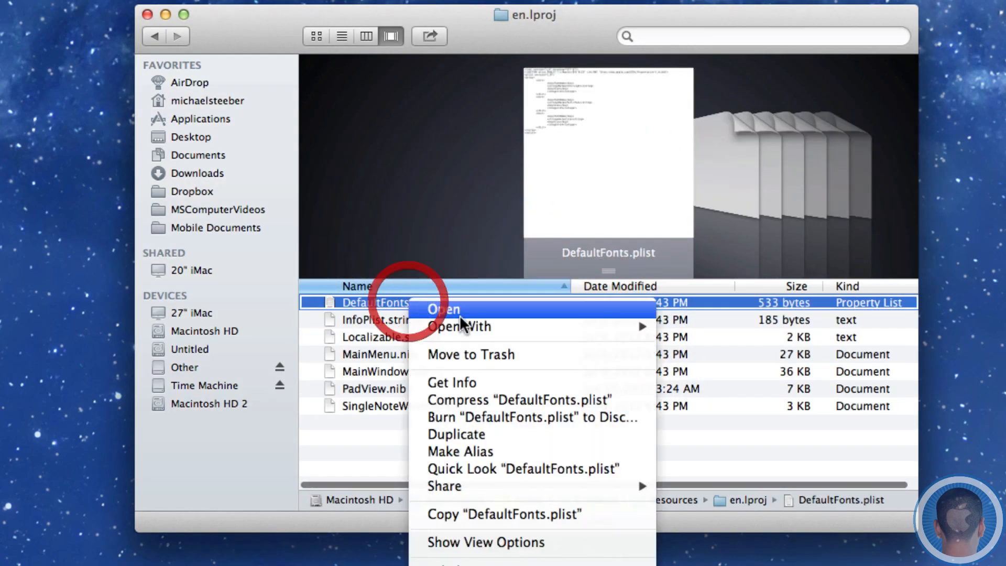
{"action": "left_click", "coordinate": [458, 326]}
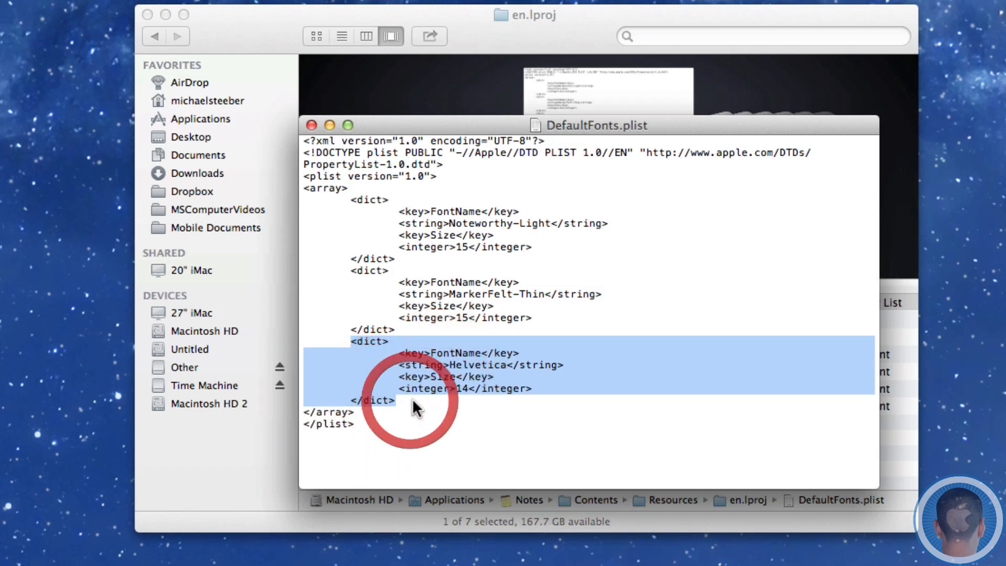
{"action": "left_click", "coordinate": [416, 410]}
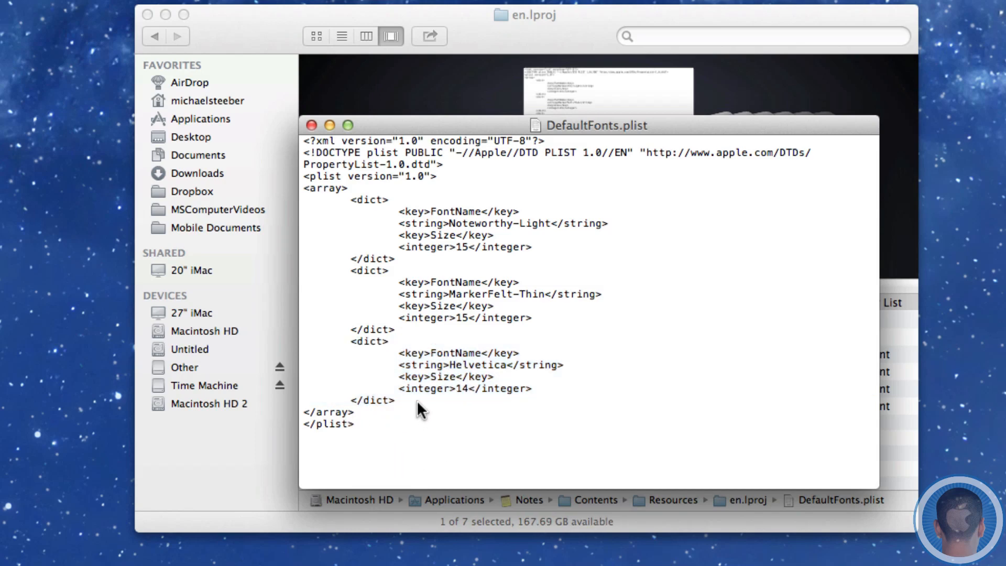
{"action": "mouse_move", "coordinate": [455, 406]}
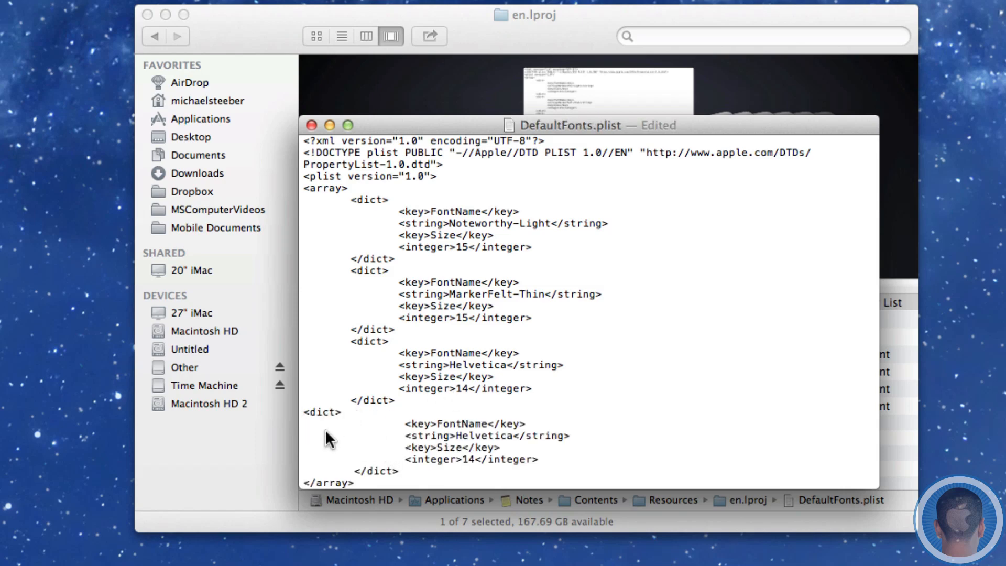
{"action": "double_click", "coordinate": [368, 412]}
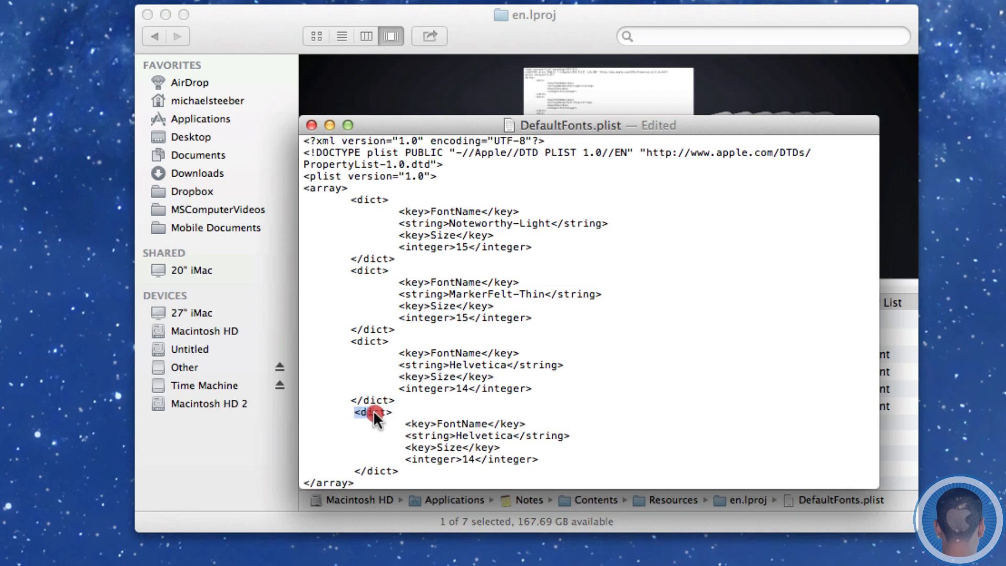
{"action": "scroll", "scroll_direction": "down", "scroll_amount": 3}
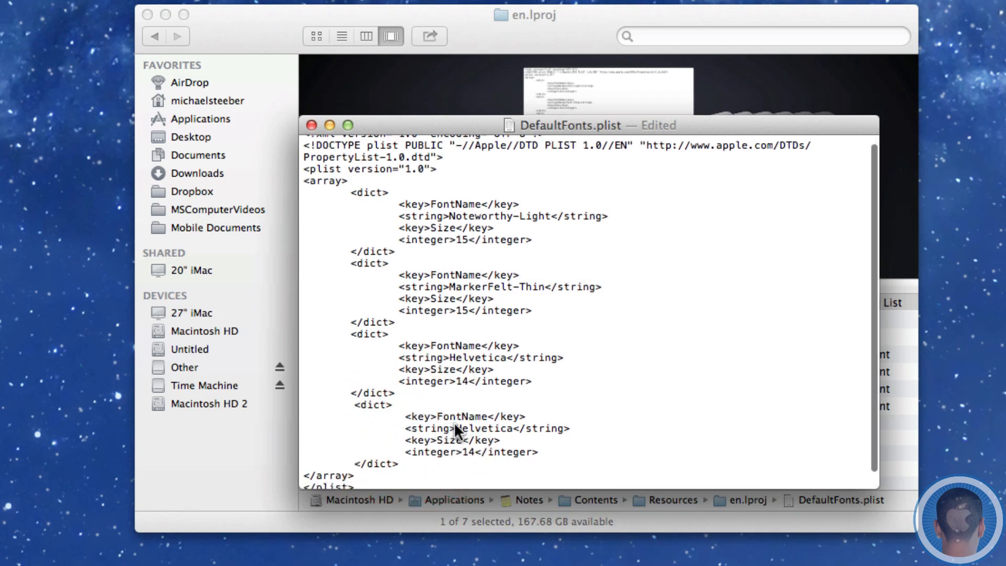
{"action": "mouse_move", "coordinate": [465, 458]}
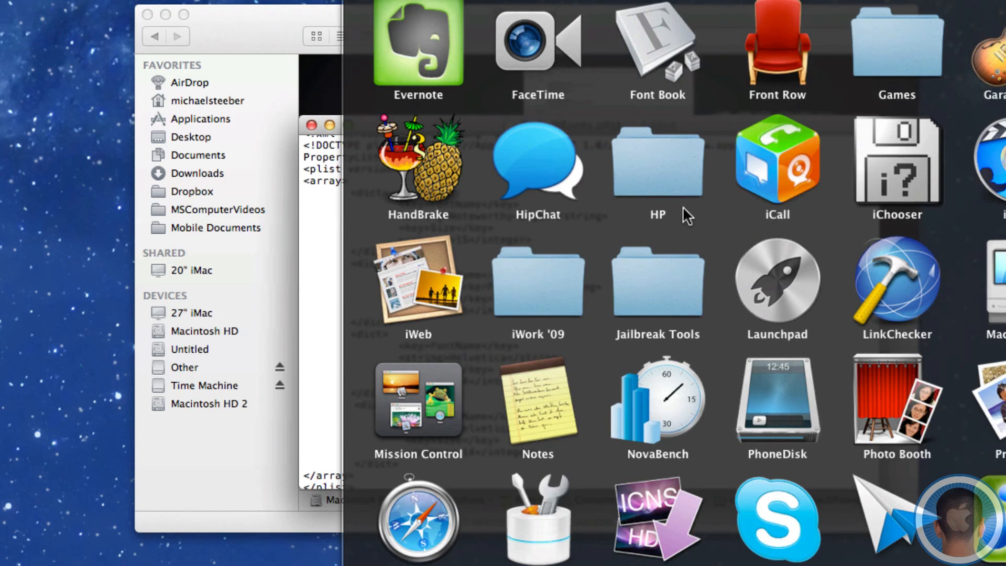
{"action": "double_click", "coordinate": [657, 51]}
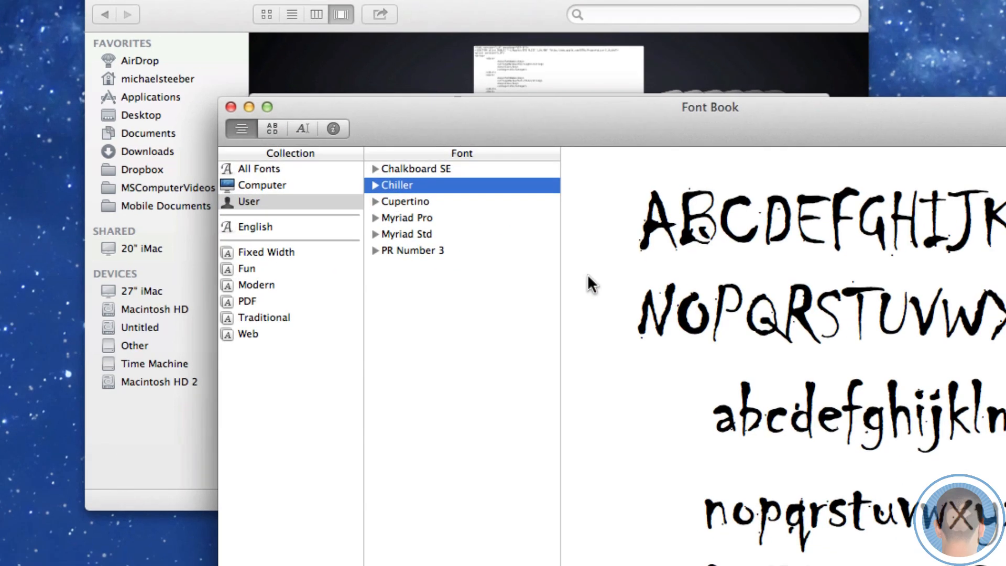
{"action": "left_click_drag", "start_coordinate": [709, 107], "coordinate": [533, 30]}
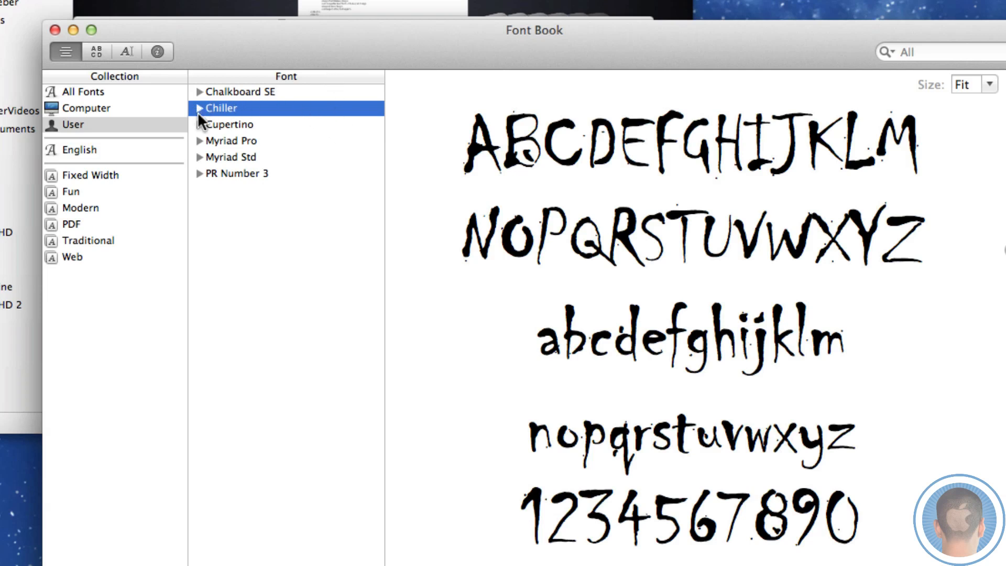
{"action": "left_click", "coordinate": [200, 108]}
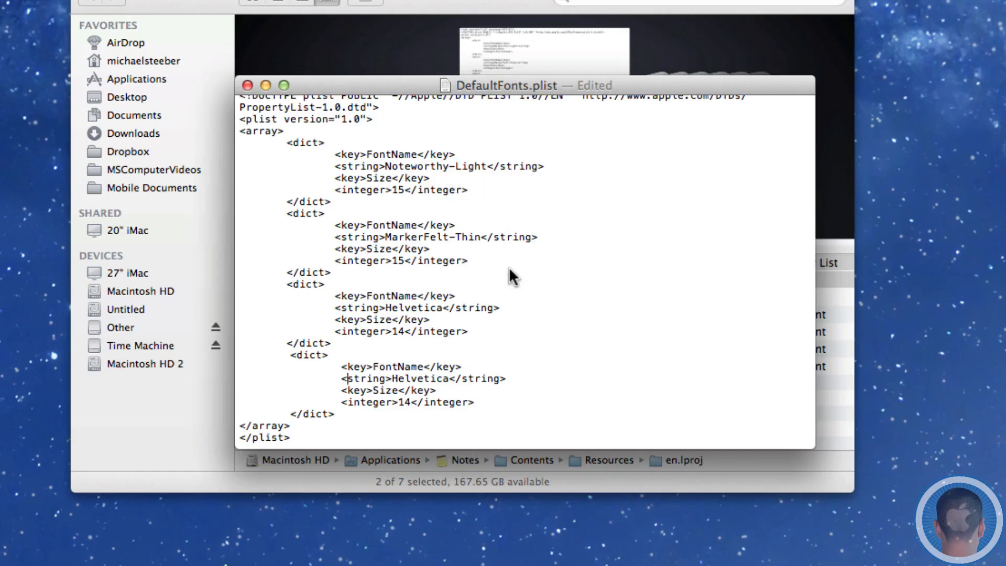
{"action": "mouse_move", "coordinate": [459, 179]}
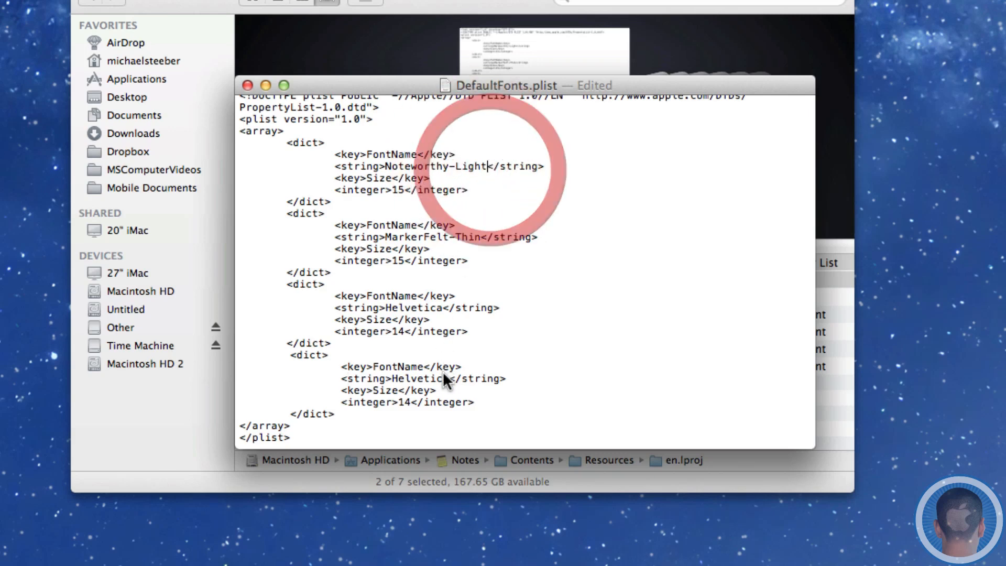
Replace Helvetica with Chiller and size 14 with 15 in the new entry, then save
{"action": "double_click", "coordinate": [419, 378]}
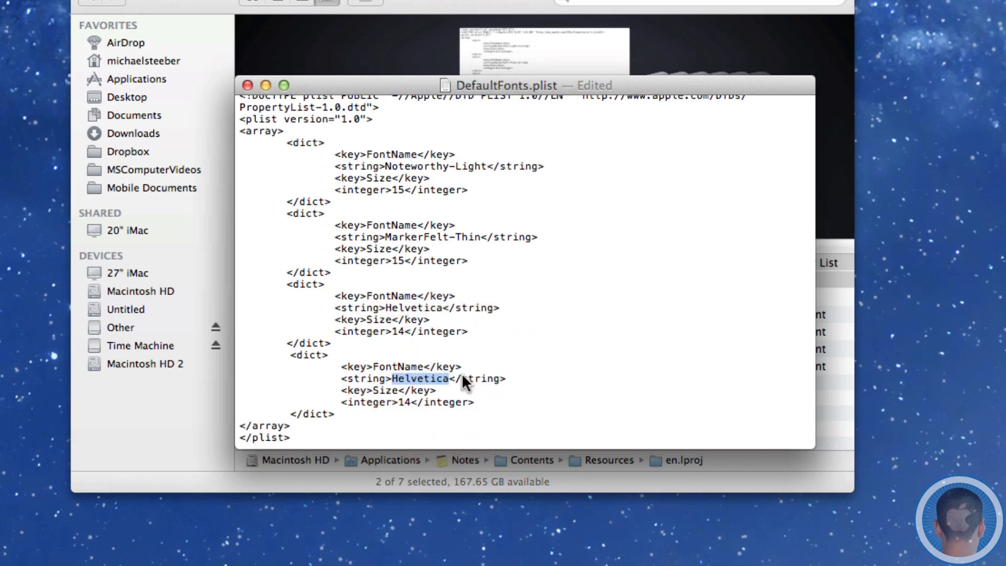
{"action": "type", "text": "Chiller"}
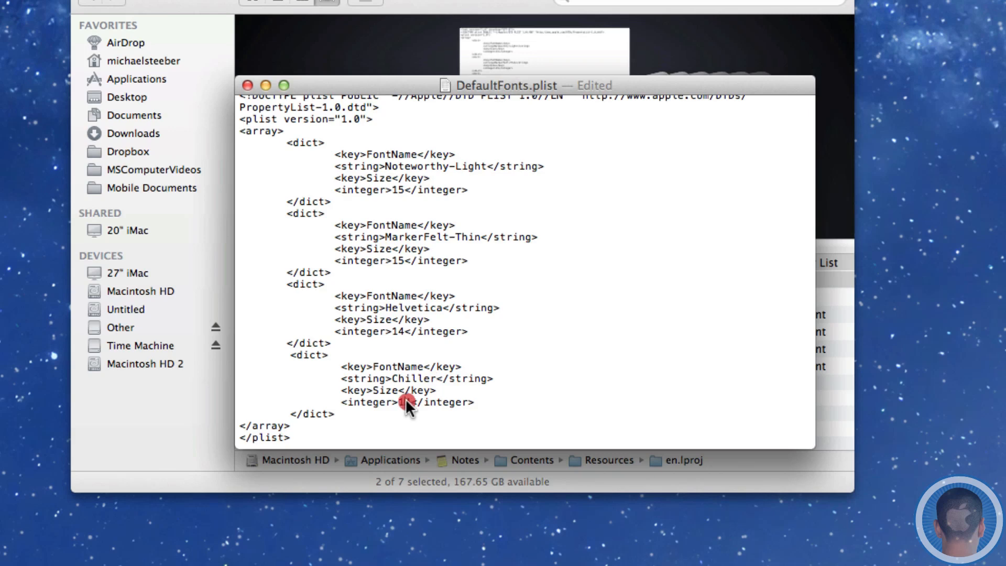
{"action": "type", "text": "15"}
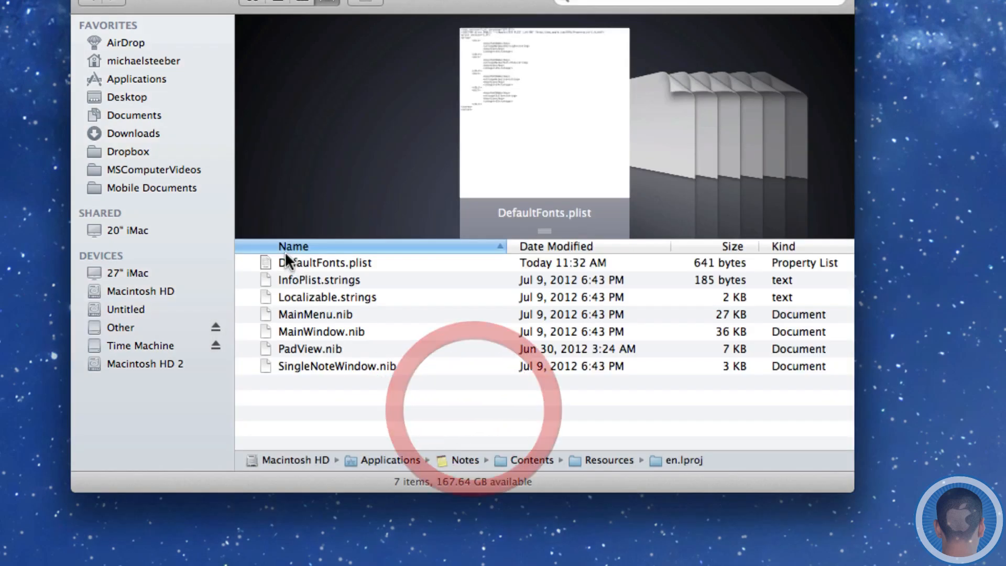
Option-drag a copy of DefaultFonts.plist onto the desktop
{"action": "left_click", "coordinate": [325, 262]}
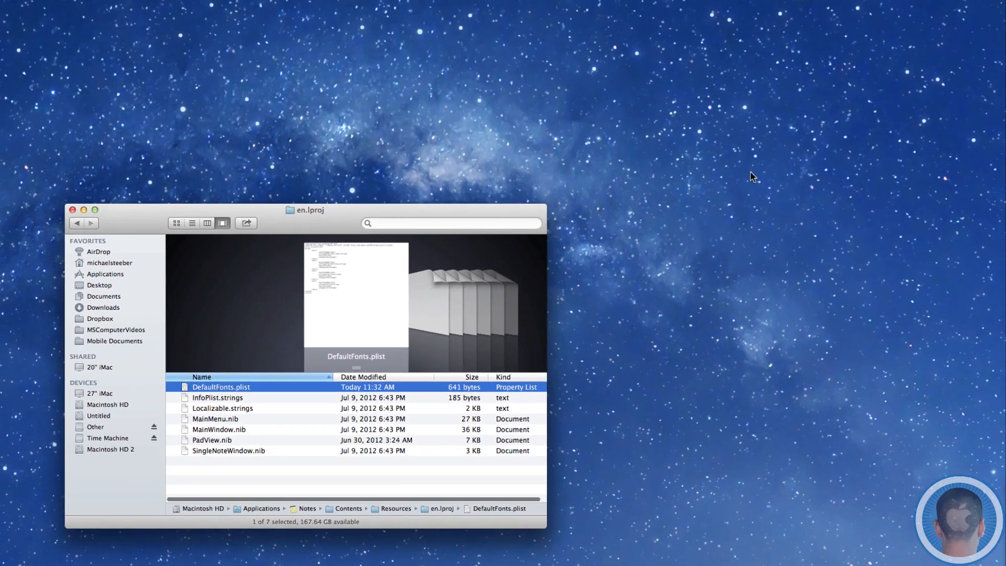
{"action": "left_click_drag", "start_coordinate": [221, 387], "coordinate": [955, 46]}
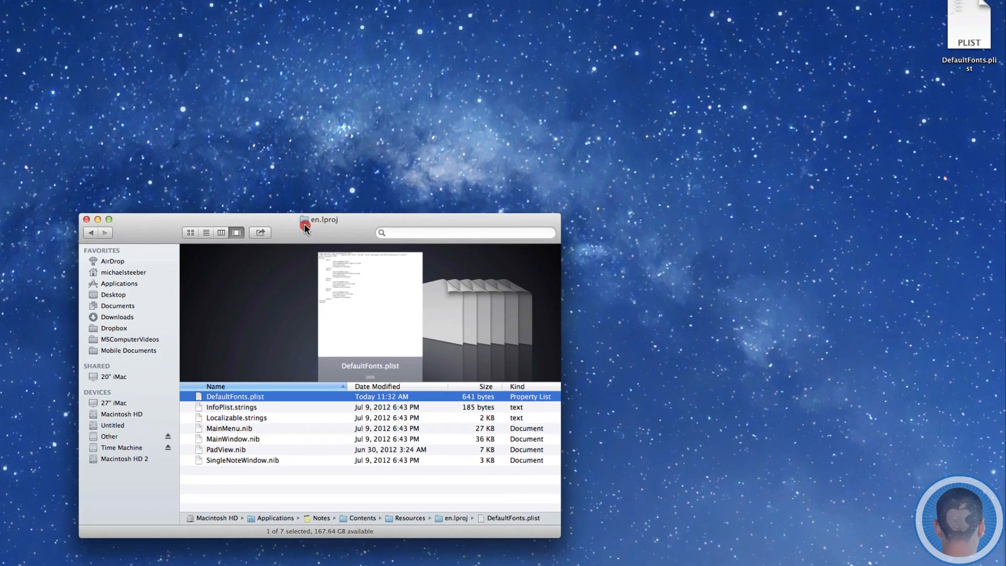
{"action": "mouse_move", "coordinate": [365, 507]}
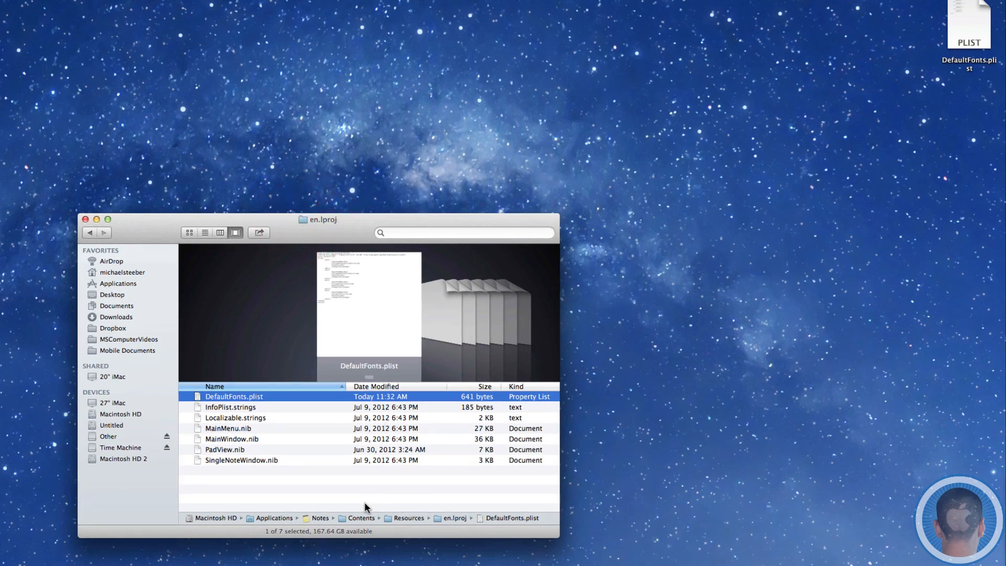
{"action": "mouse_move", "coordinate": [365, 377]}
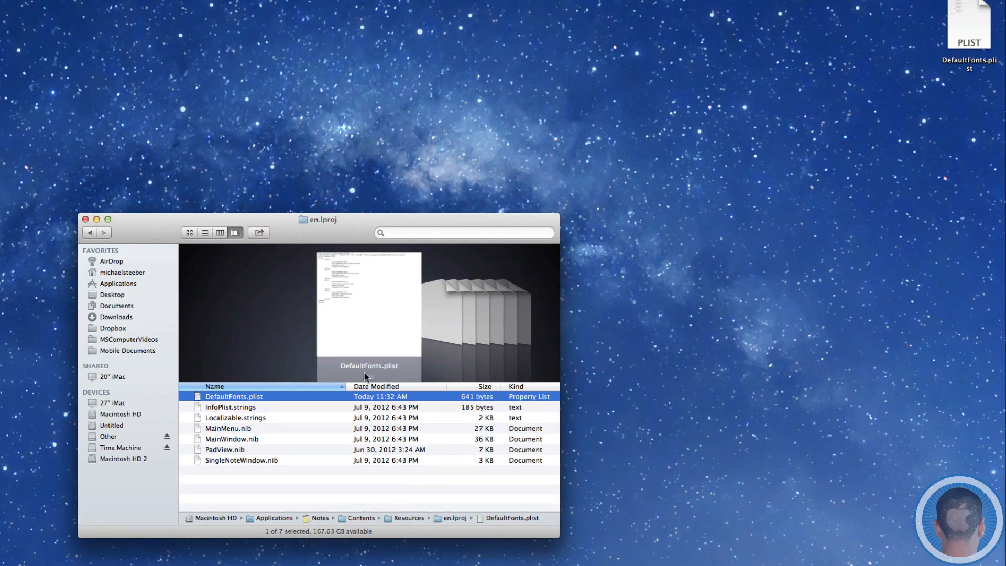
{"action": "mouse_move", "coordinate": [932, 167]}
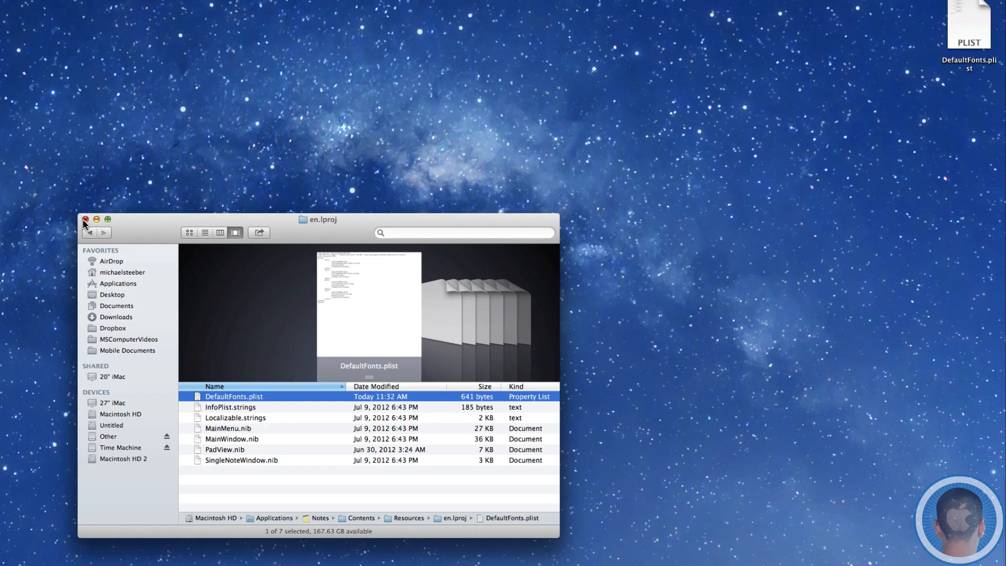
Choose Chiller under Format > Font > Default Font in Notes
{"action": "left_click", "coordinate": [85, 220]}
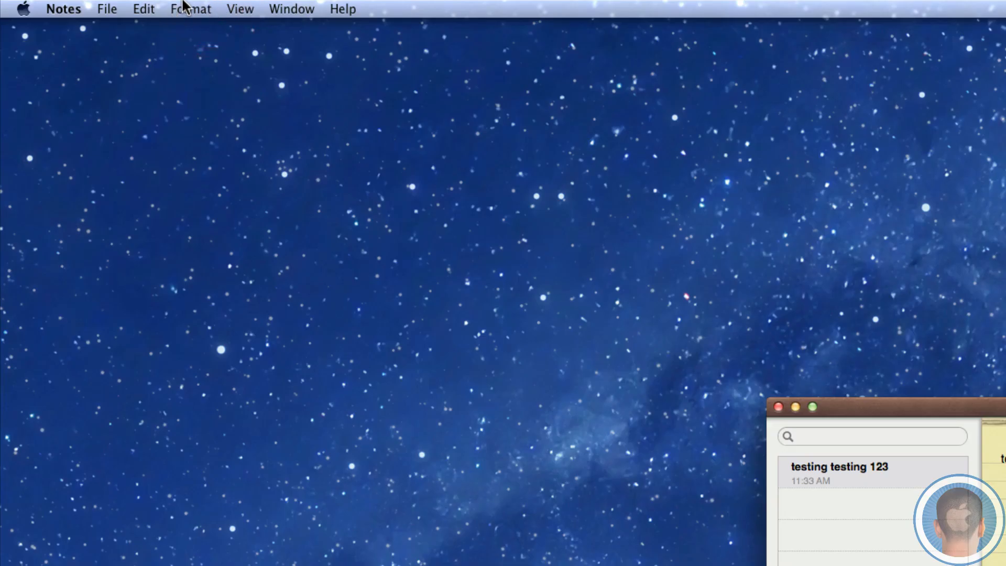
{"action": "left_click", "coordinate": [189, 9]}
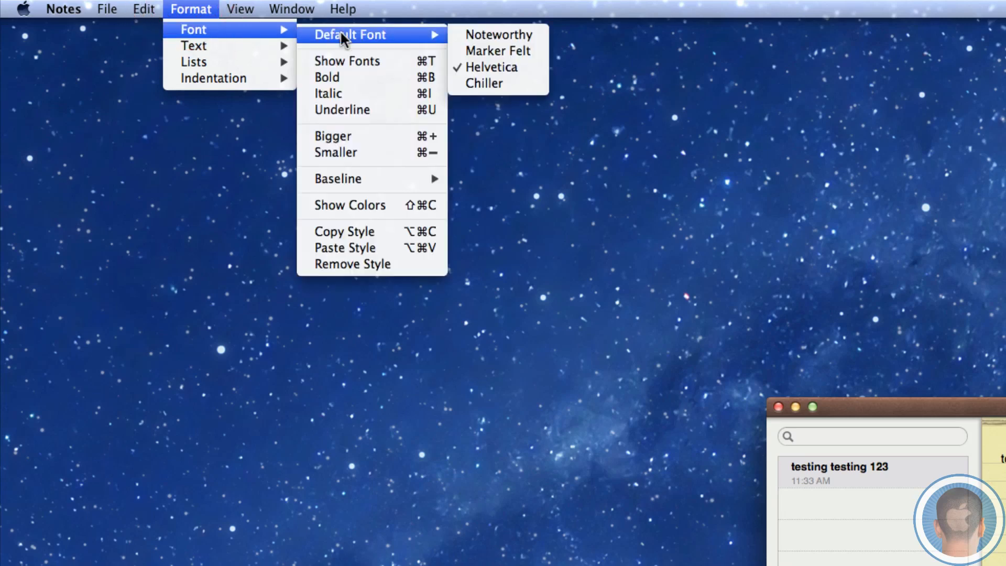
{"action": "mouse_move", "coordinate": [496, 51]}
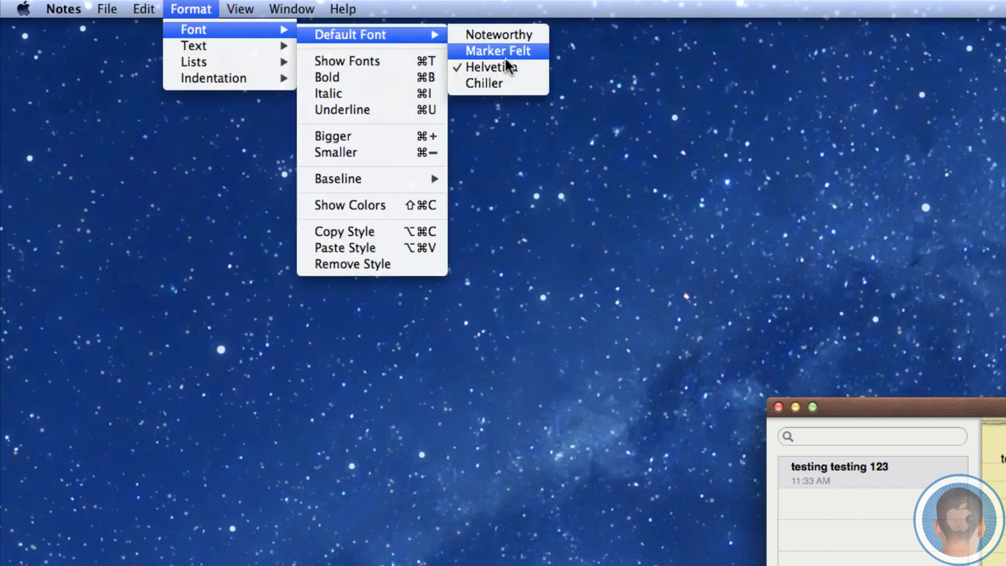
{"action": "left_click", "coordinate": [497, 50]}
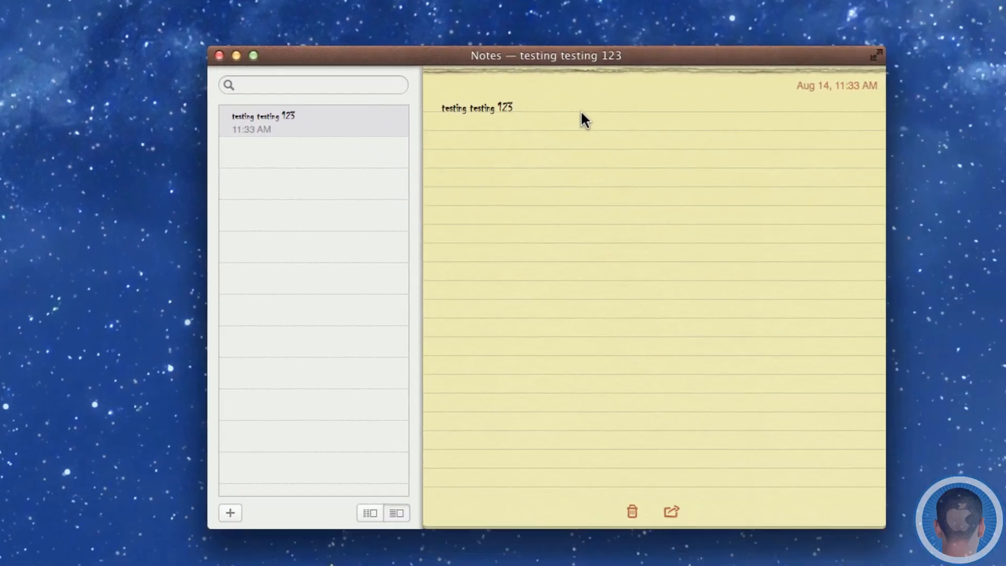